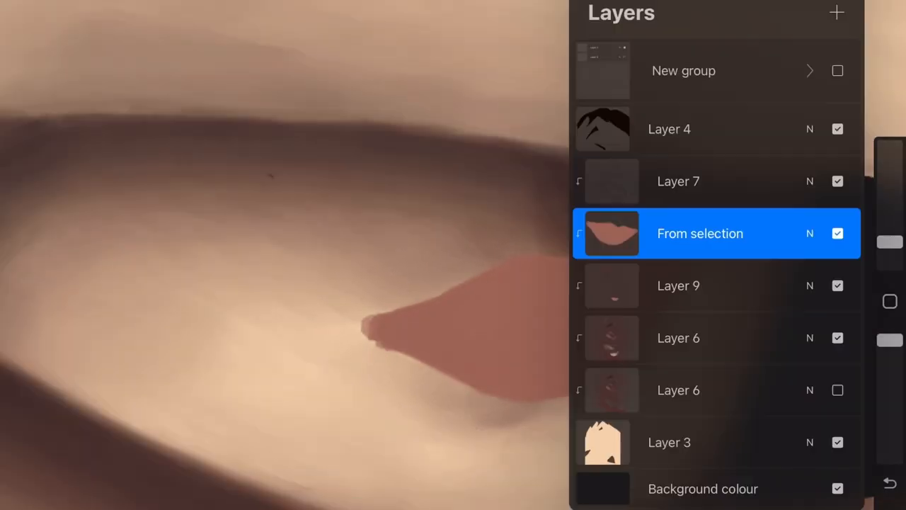
# Block in the eye white as a flat grey almond shape within its selection.
pyautogui.click(838, 232)
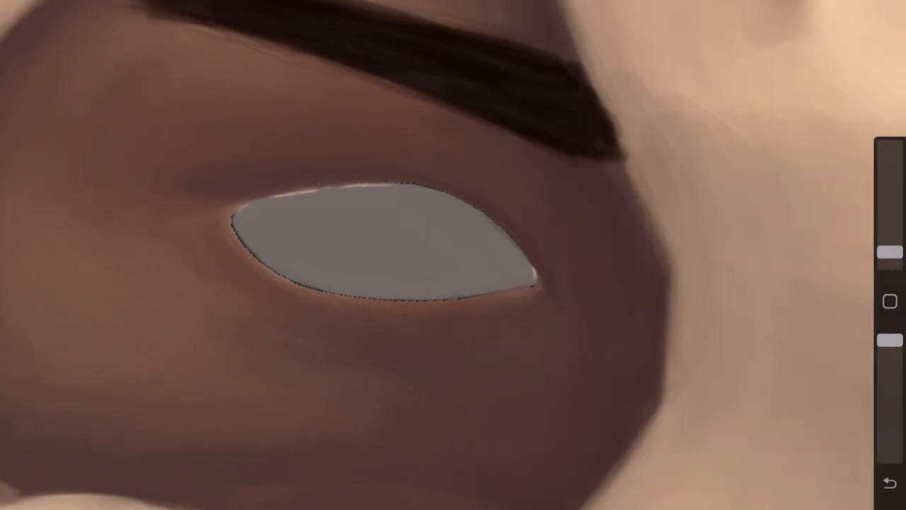
# Paint the dark iris and shaded eye white, then choose cyan as the painting colour.
pyautogui.click(891, 303)
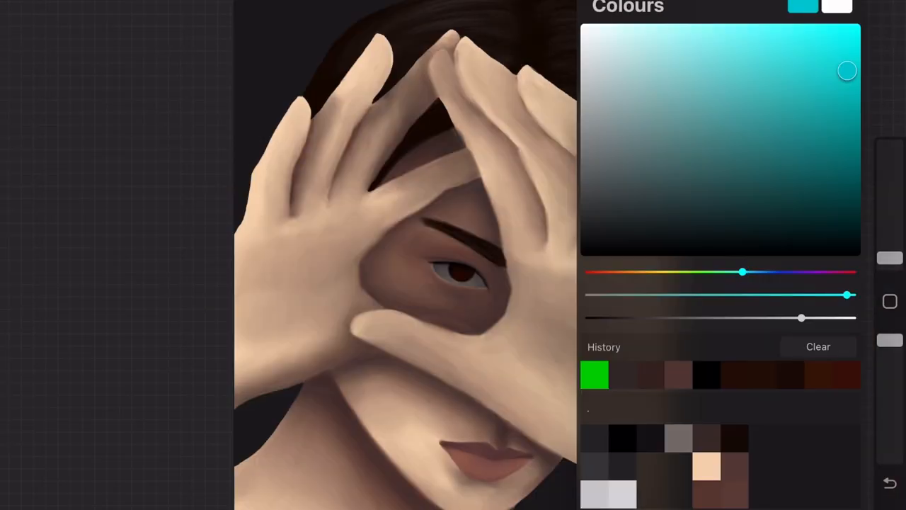
# Sweep bold green, blue and red strokes across the hands and face.
pyautogui.click(888, 300)
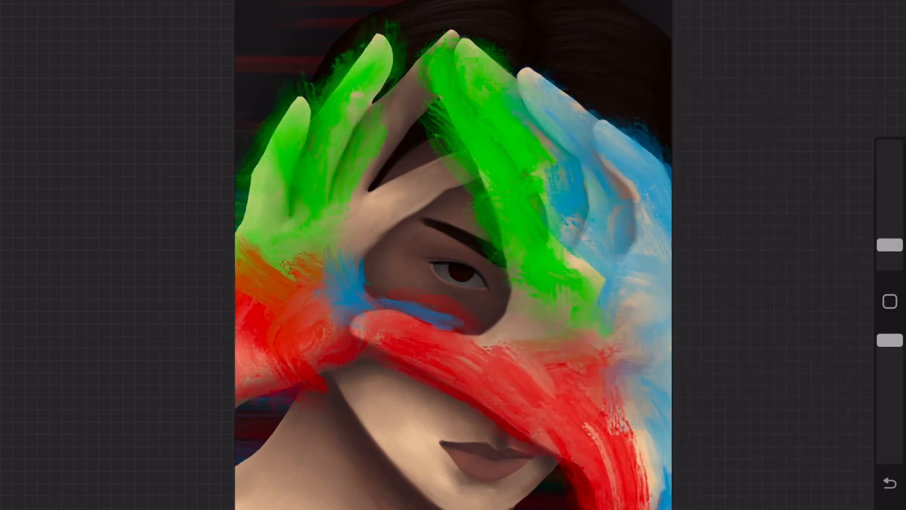
pyautogui.click(889, 244)
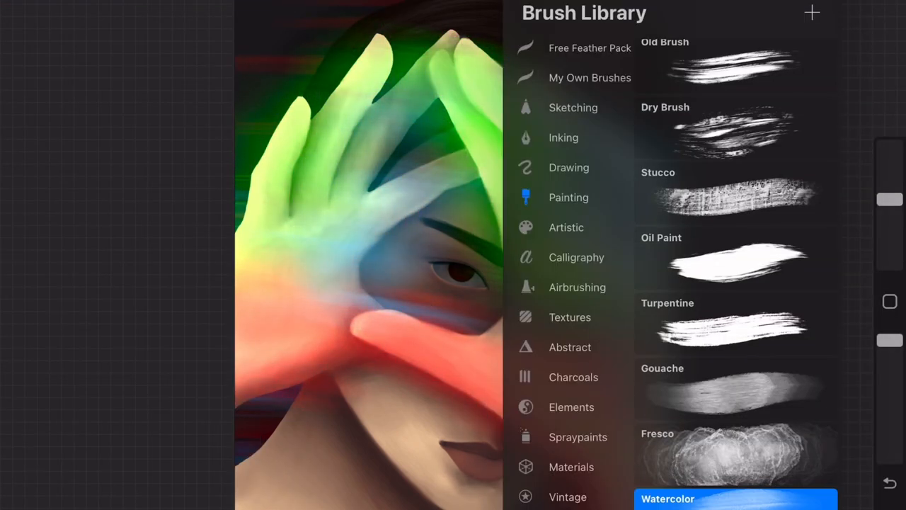